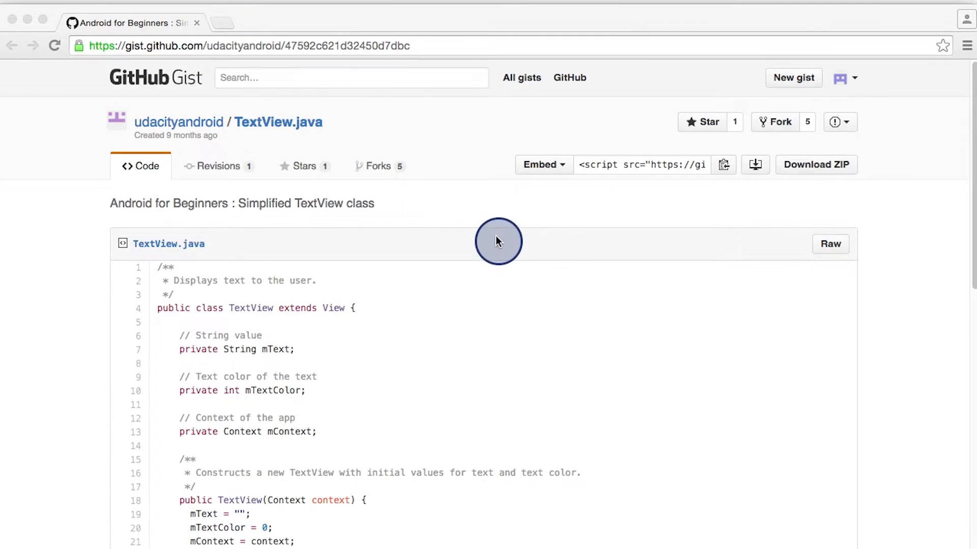
mouse_move(161, 432)
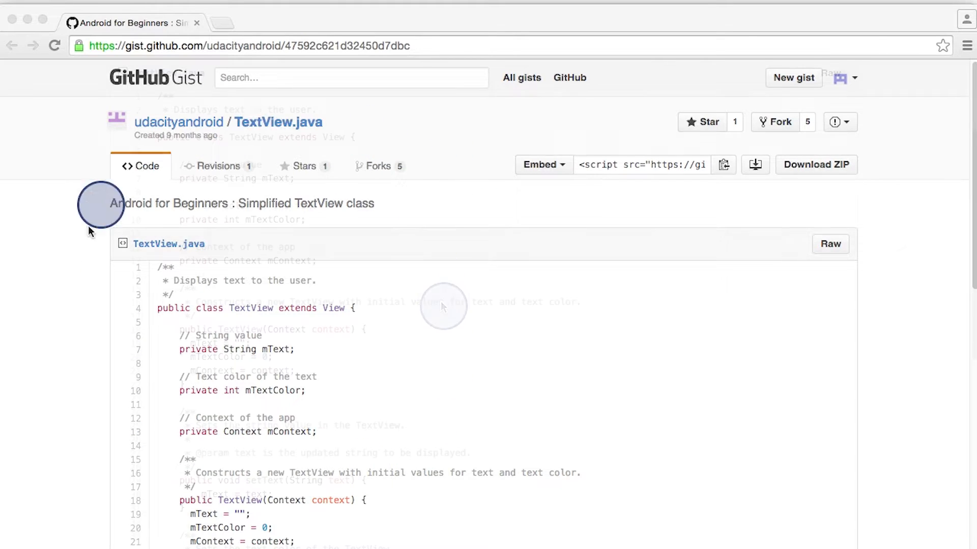
scroll(down, 3)
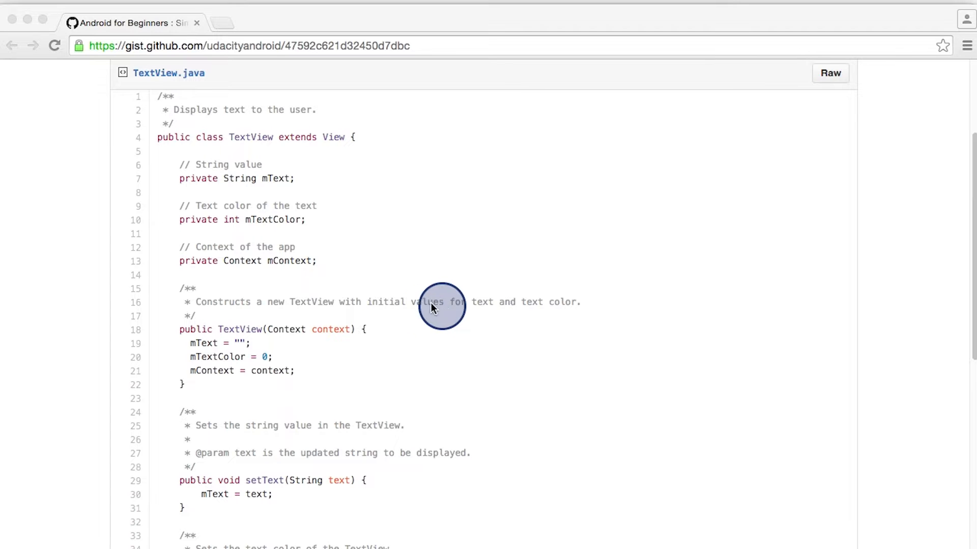
mouse_move(361, 318)
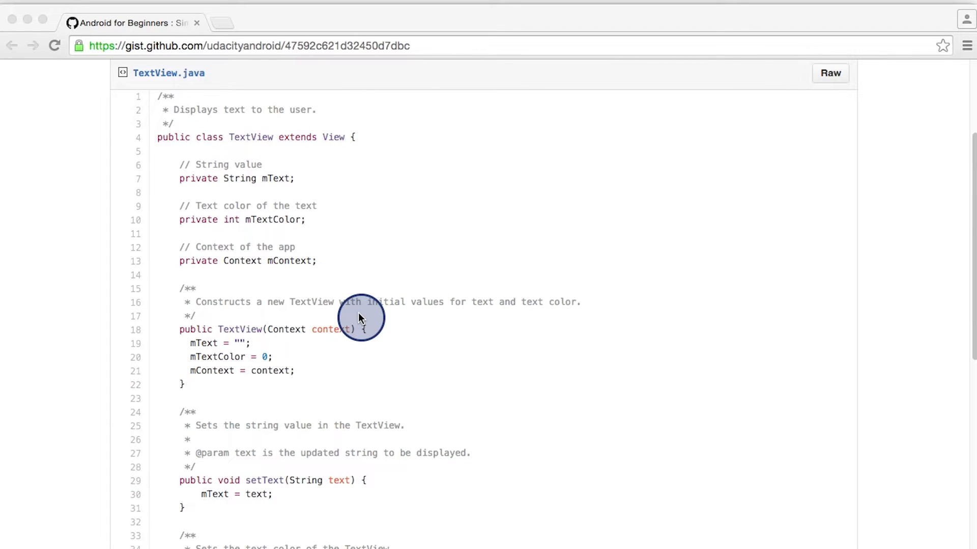
mouse_move(299, 360)
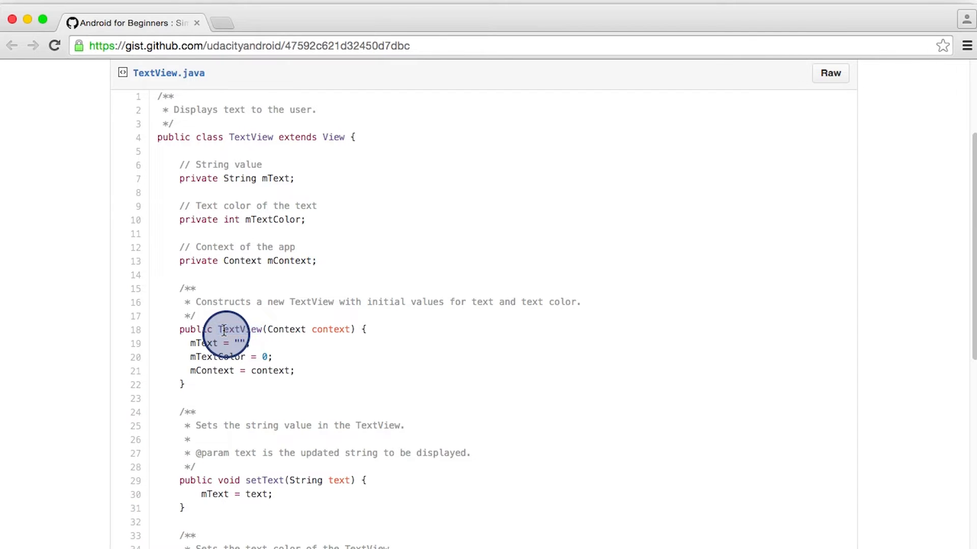
mouse_move(246, 333)
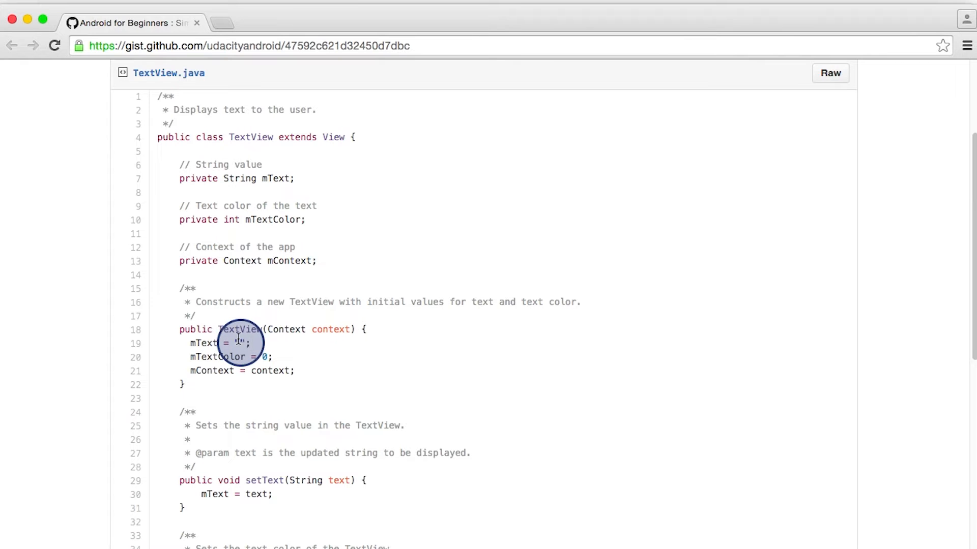
mouse_move(161, 73)
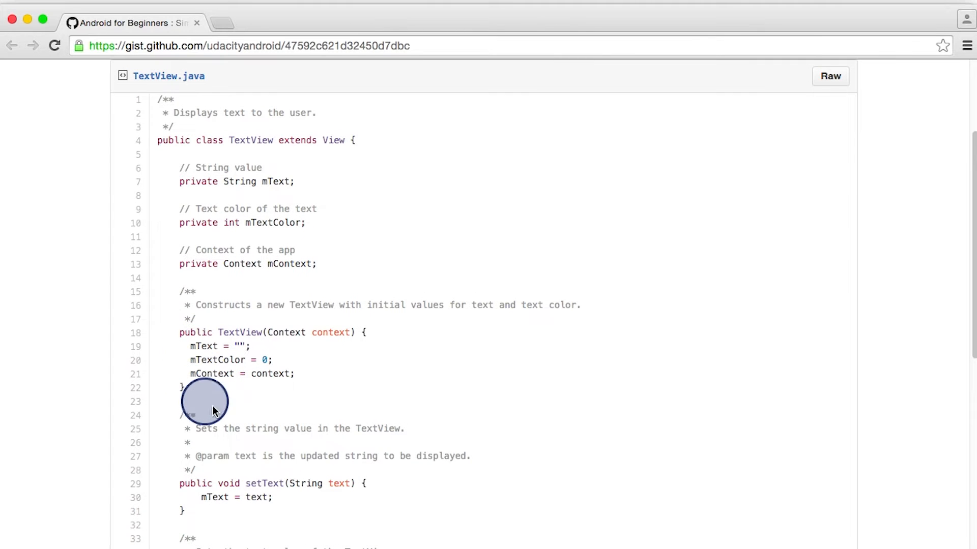
mouse_move(305, 360)
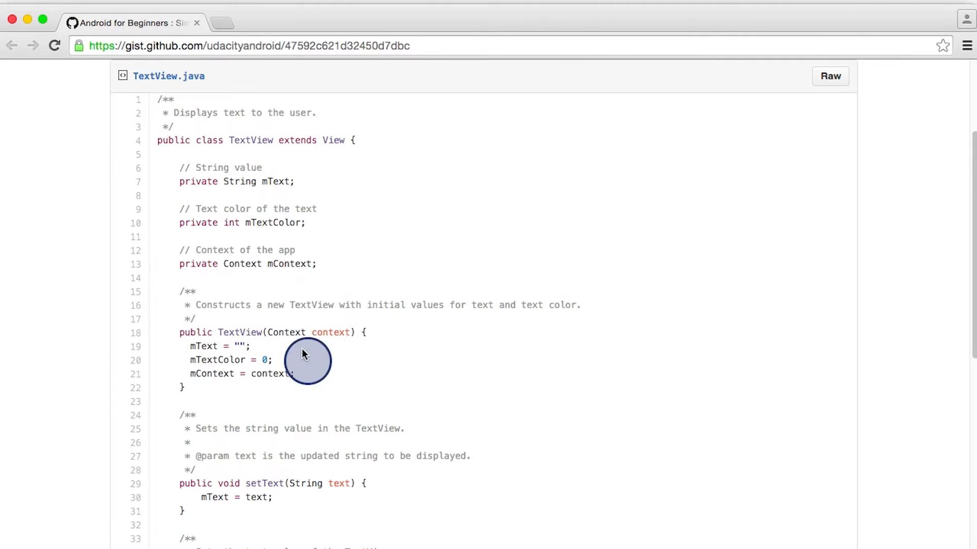
mouse_move(199, 337)
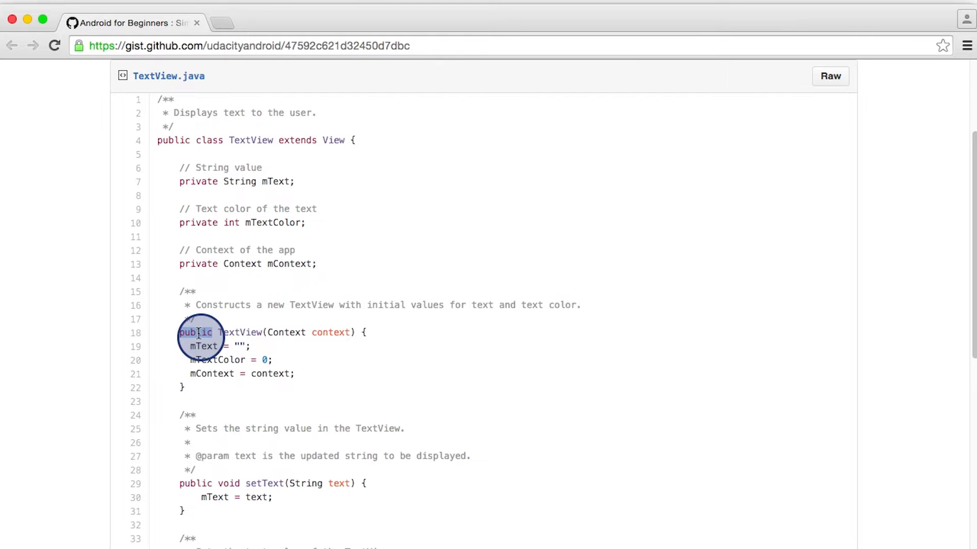
mouse_move(299, 321)
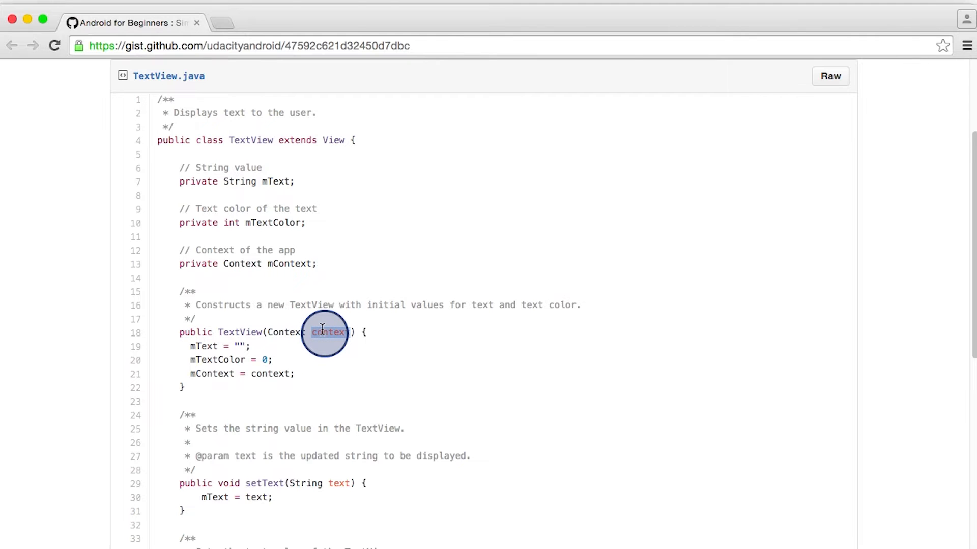
mouse_move(168, 361)
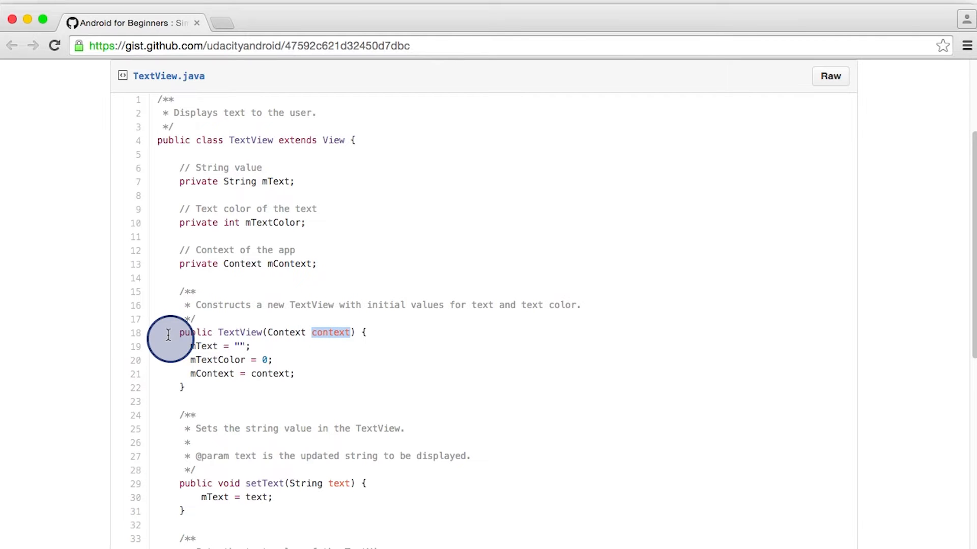
mouse_move(364, 339)
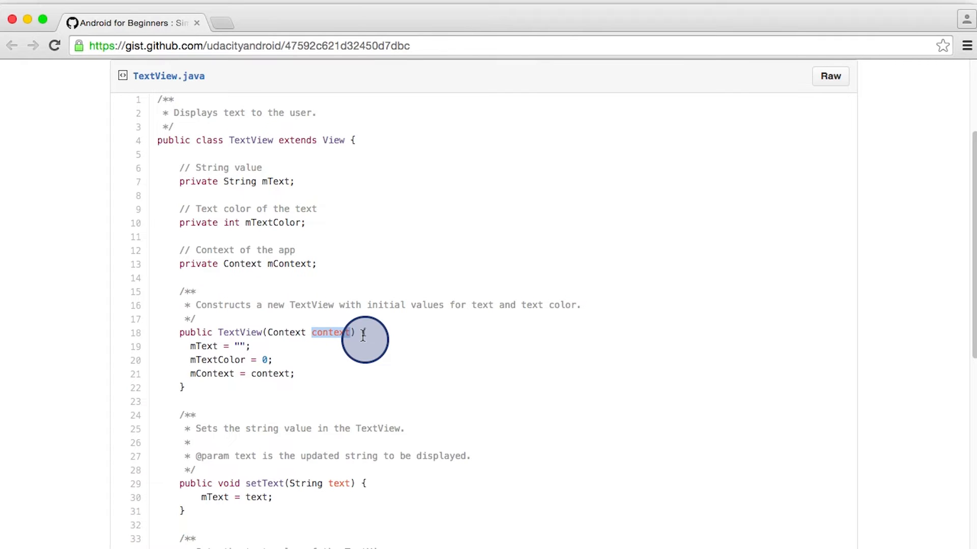
mouse_move(317, 232)
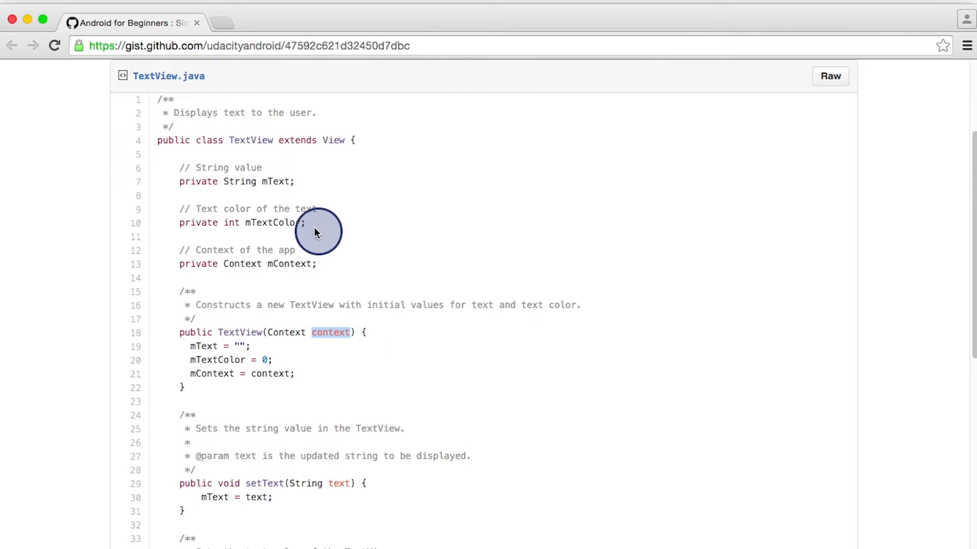
mouse_move(199, 181)
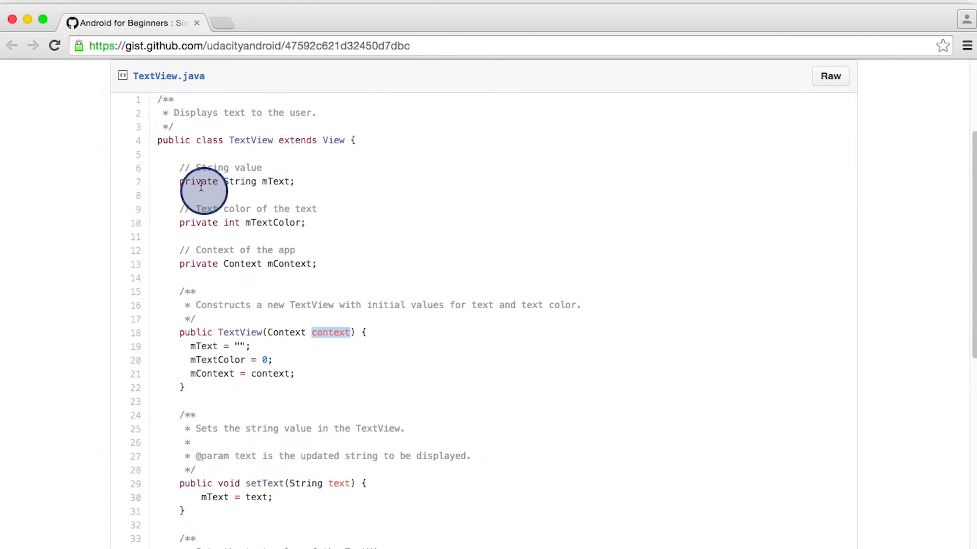
mouse_move(200, 332)
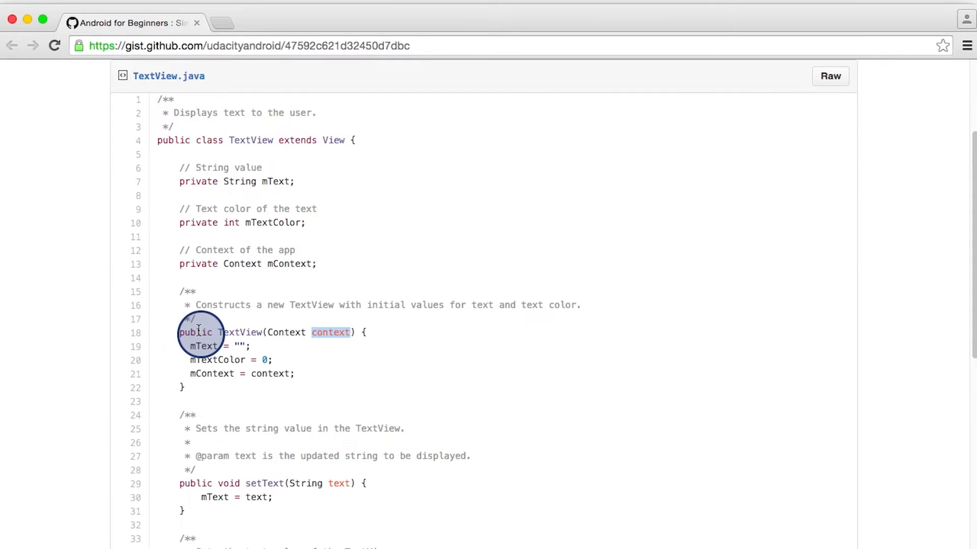
mouse_move(210, 249)
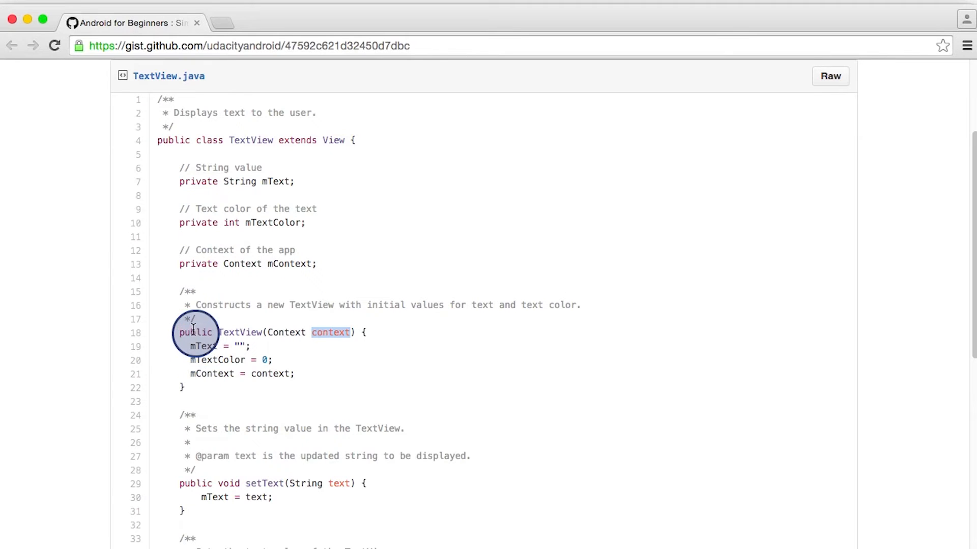
mouse_move(185, 181)
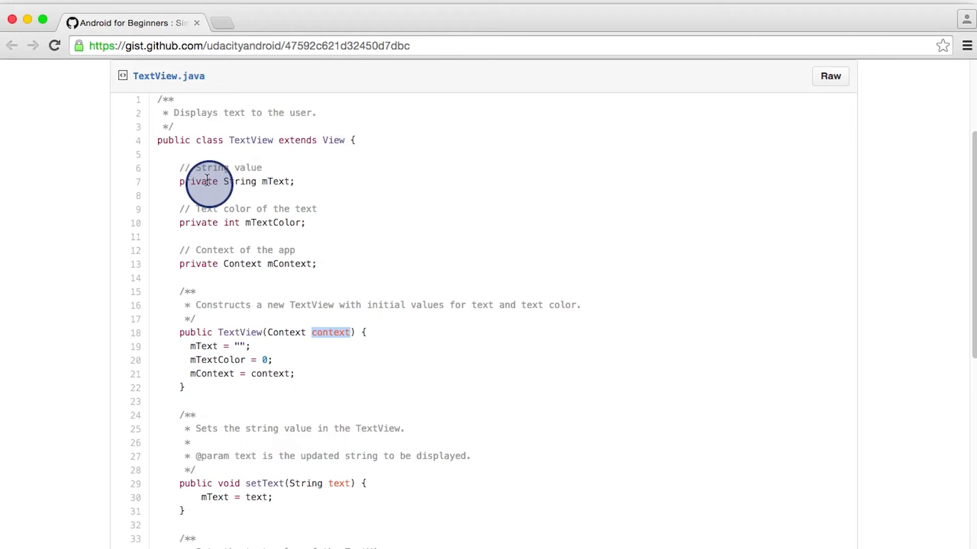
mouse_move(310, 198)
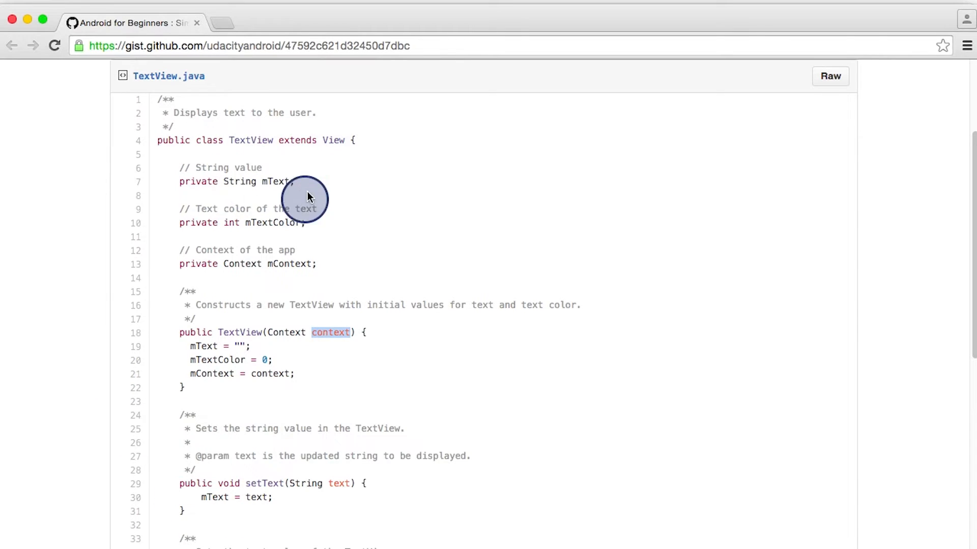
mouse_move(191, 494)
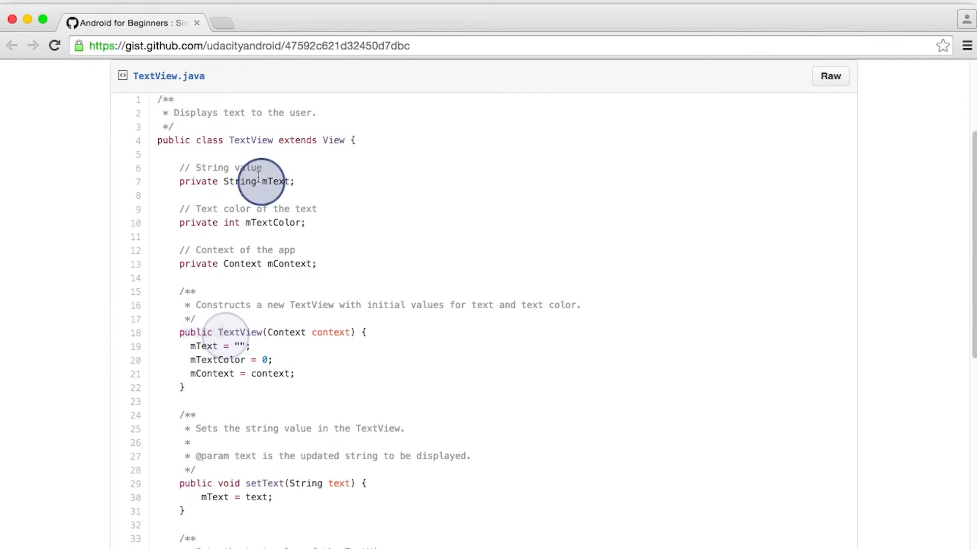
mouse_move(189, 484)
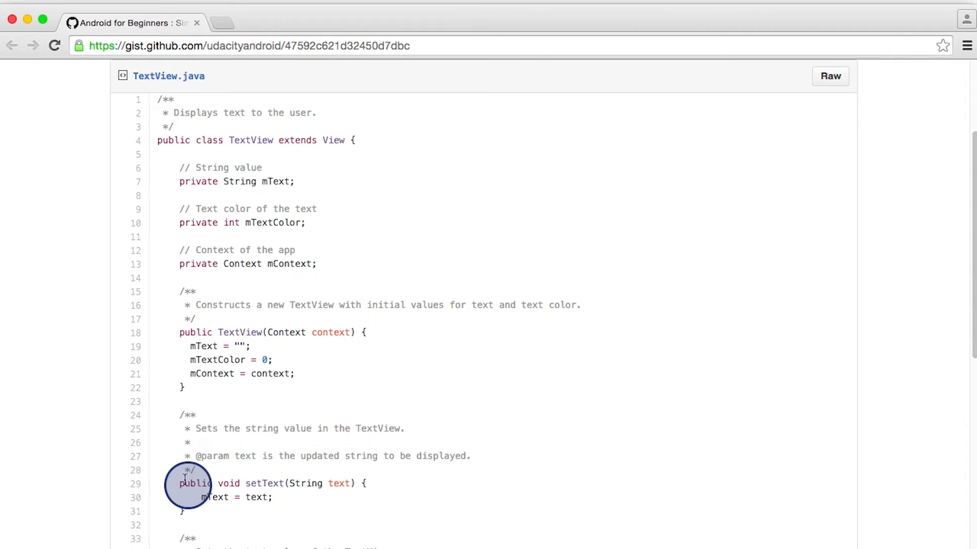
mouse_move(267, 509)
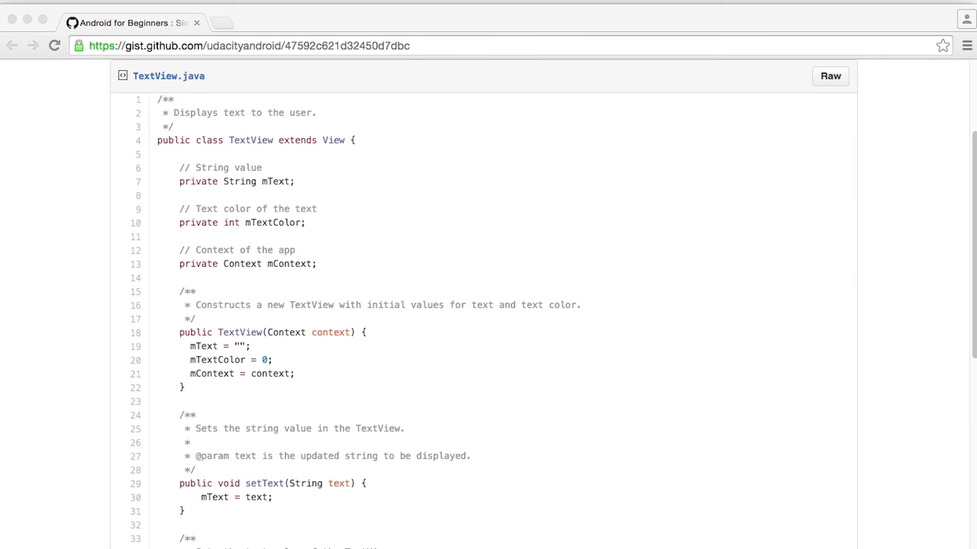
scroll(down, 3)
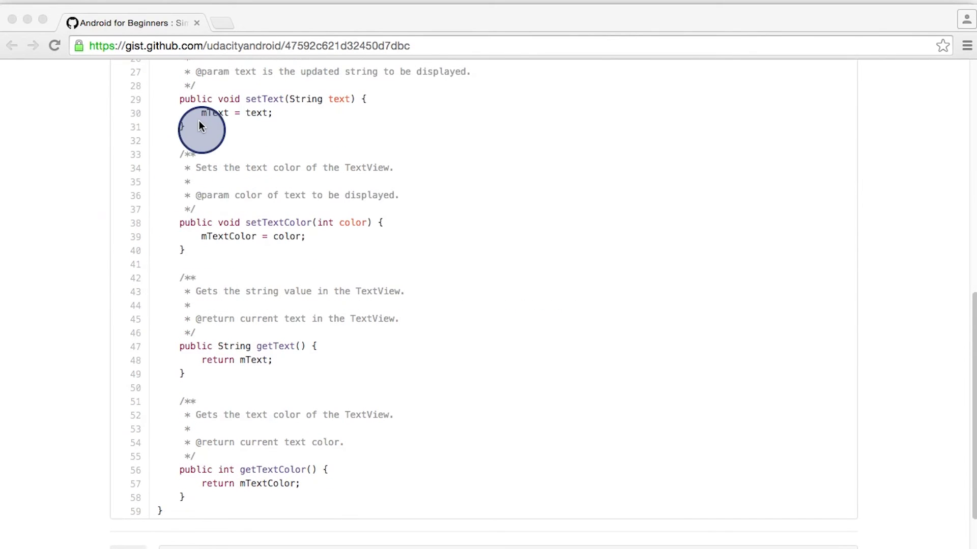
mouse_move(222, 380)
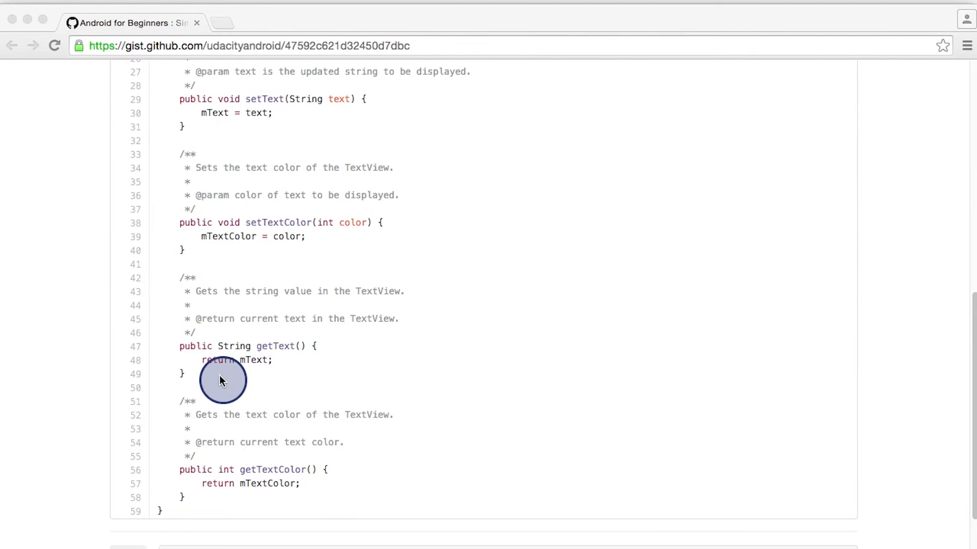
mouse_move(276, 449)
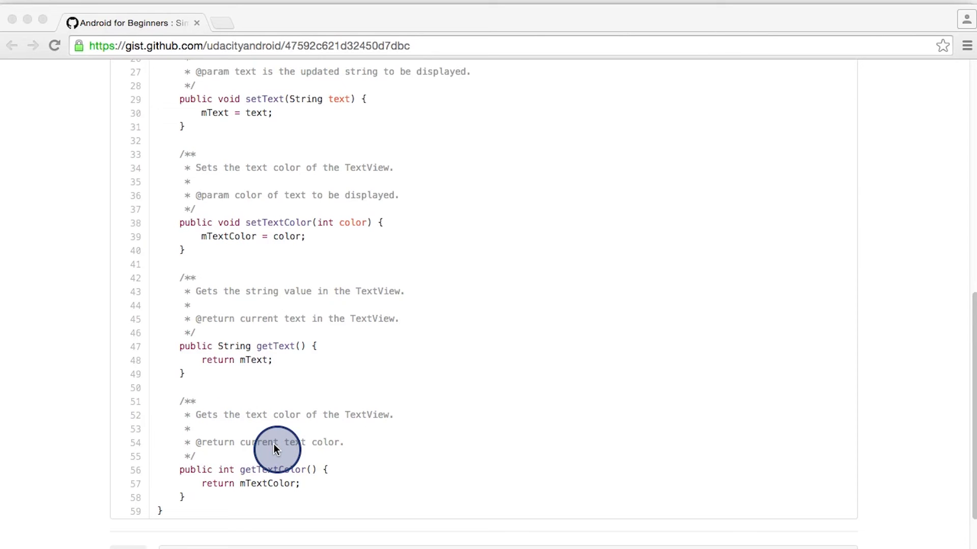
scroll(up, 3)
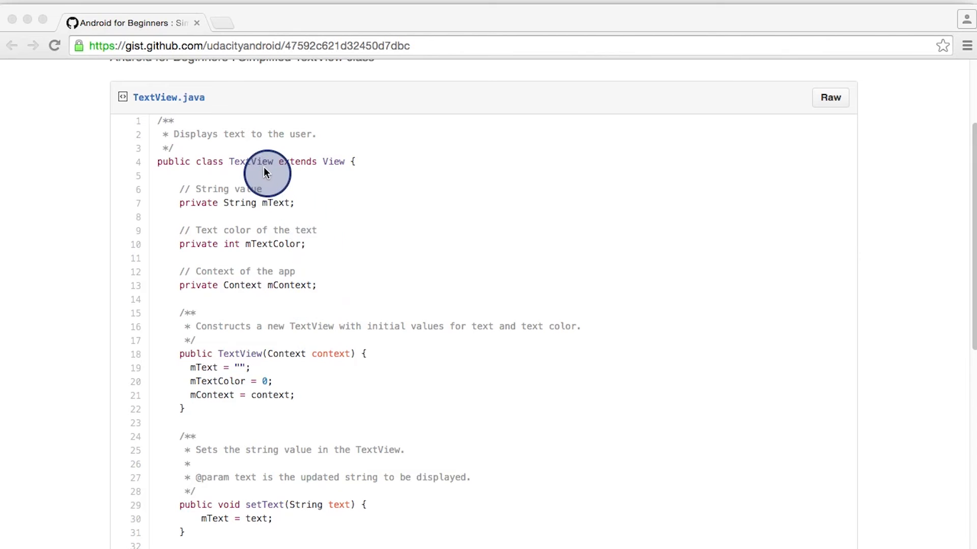
mouse_move(332, 152)
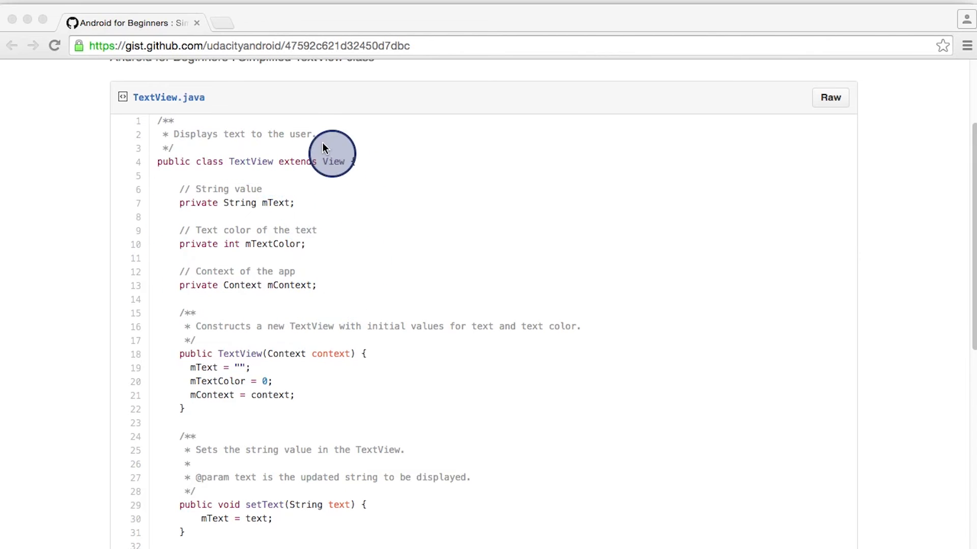
mouse_move(281, 268)
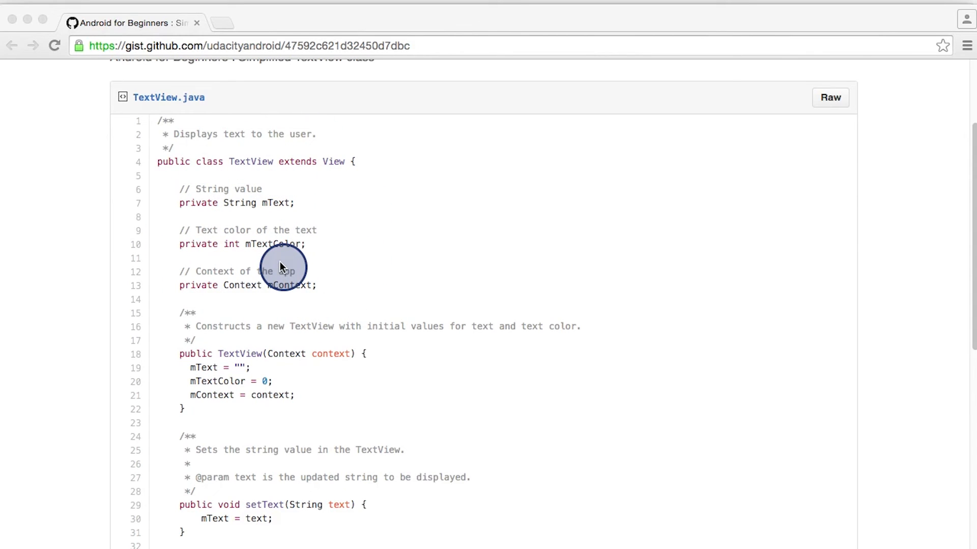
mouse_move(243, 156)
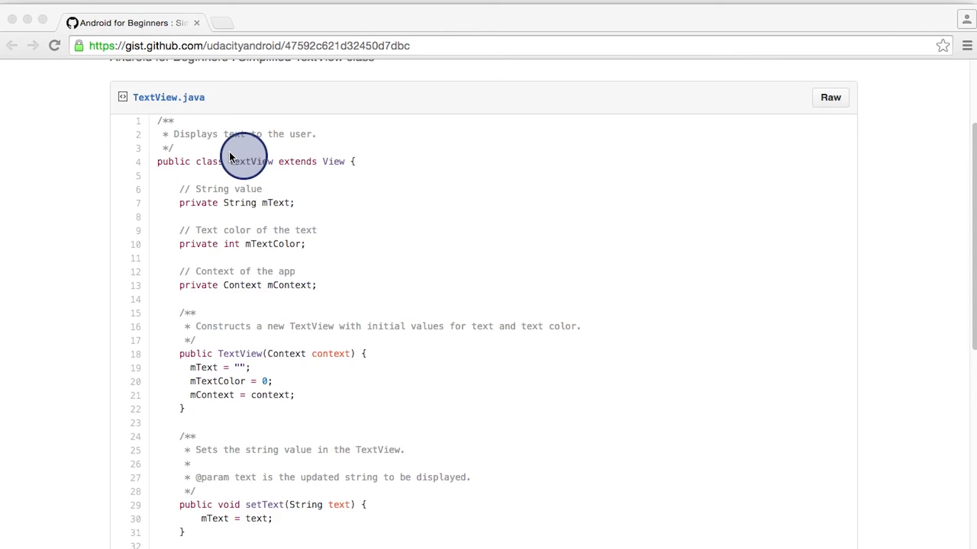
mouse_move(272, 120)
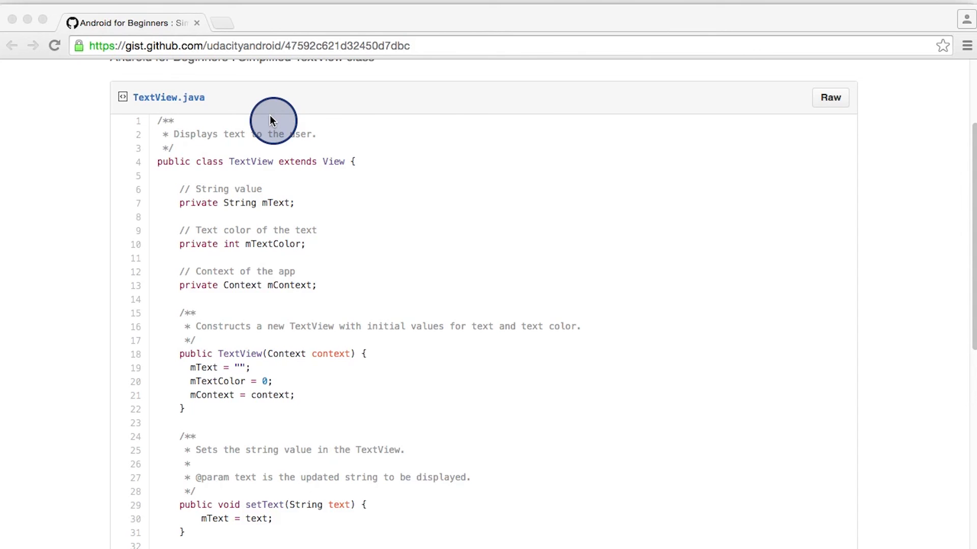
mouse_move(279, 249)
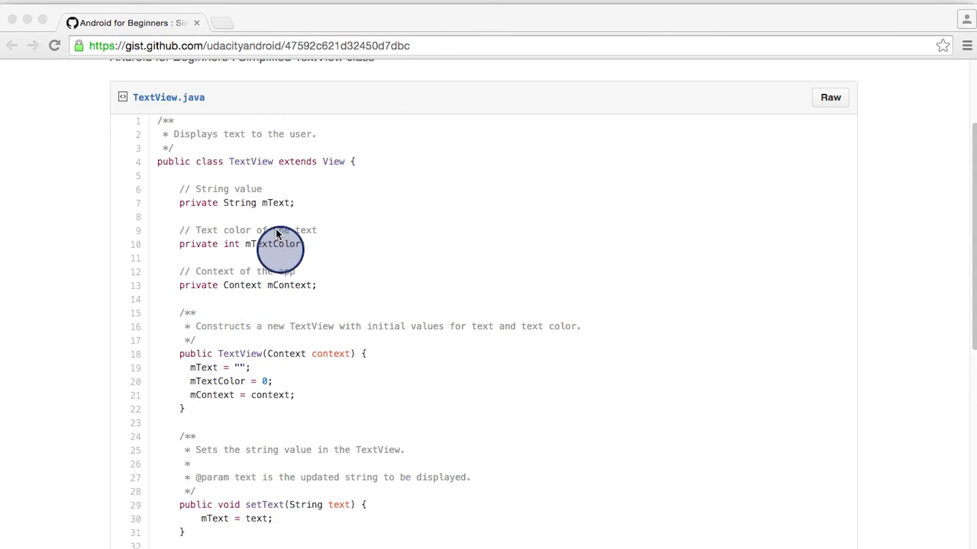
scroll(down, 3)
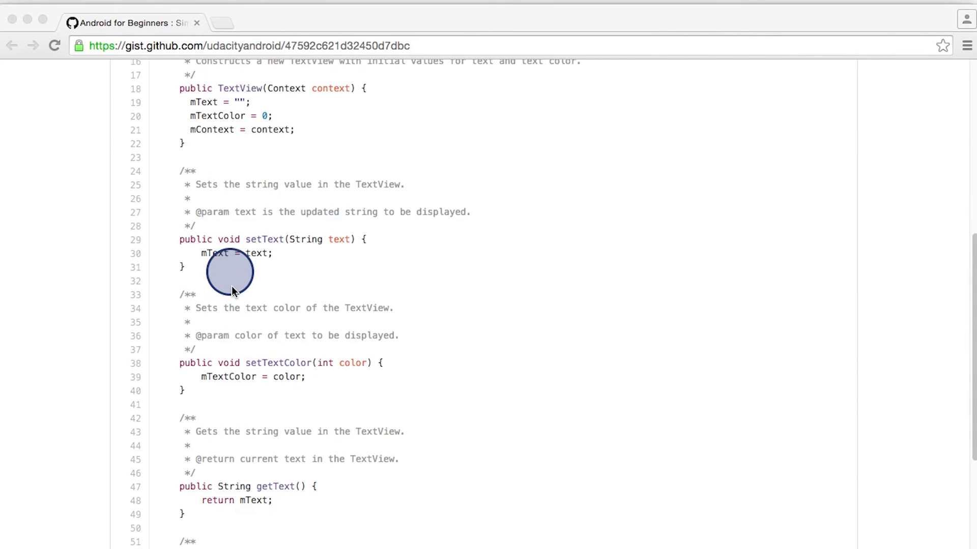
mouse_move(249, 378)
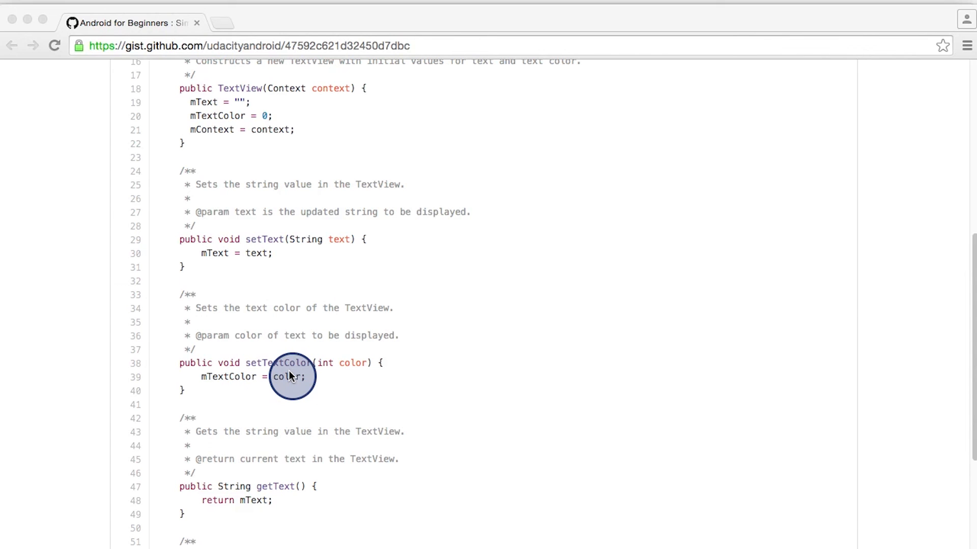
mouse_move(293, 373)
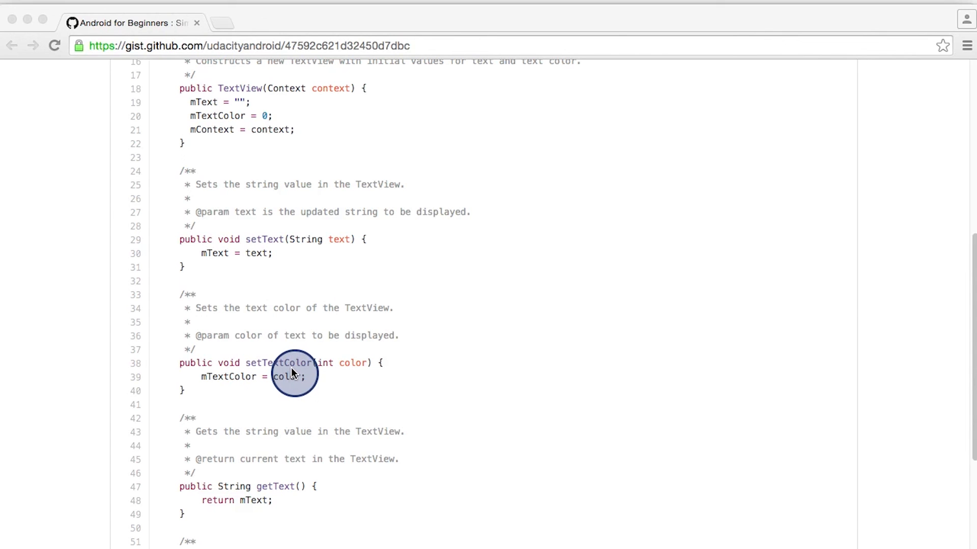